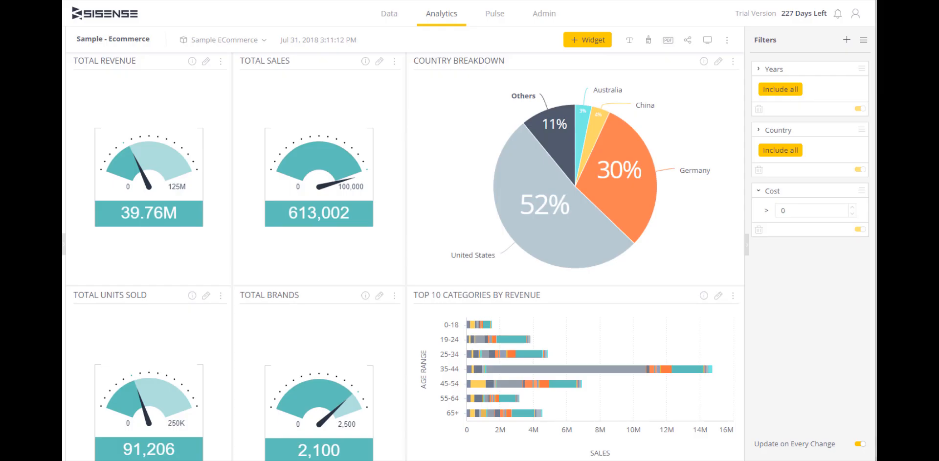
mouse_move(502, 102)
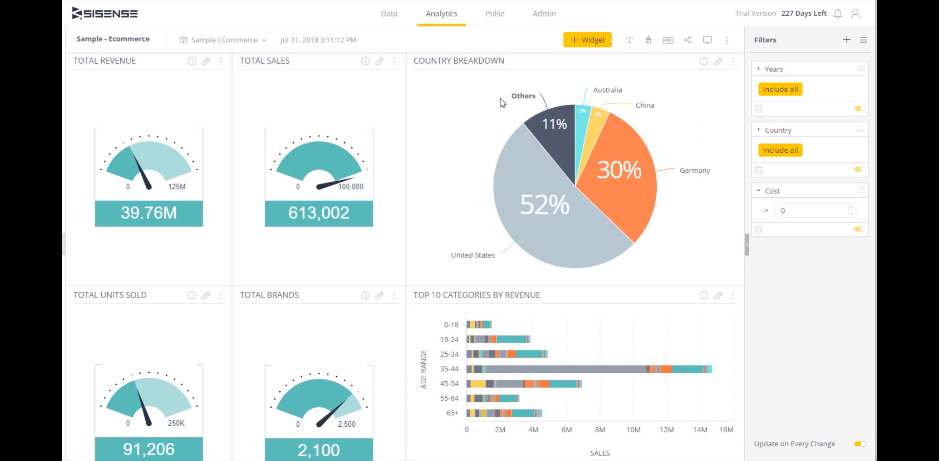
mouse_move(837, 291)
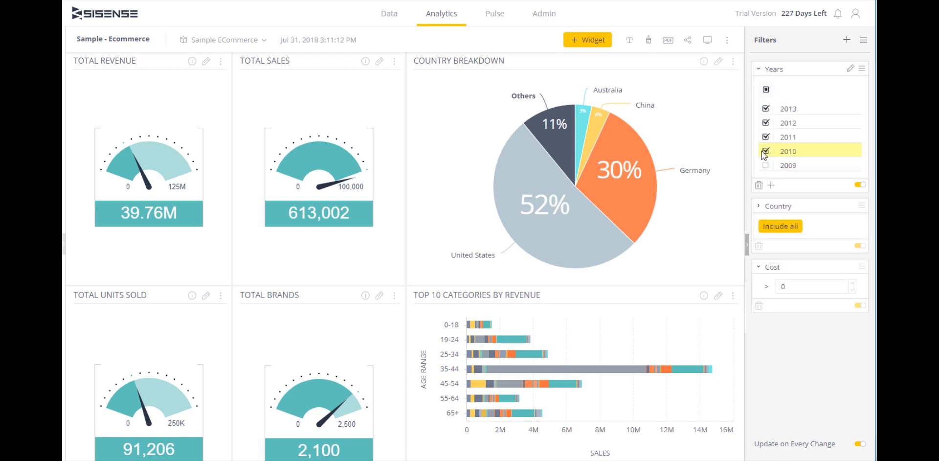
Step: Exclude 2010 from the Years filter, keeping 2011–2013 with Albania, Algeria and American Samoa removed
left_click(765, 151)
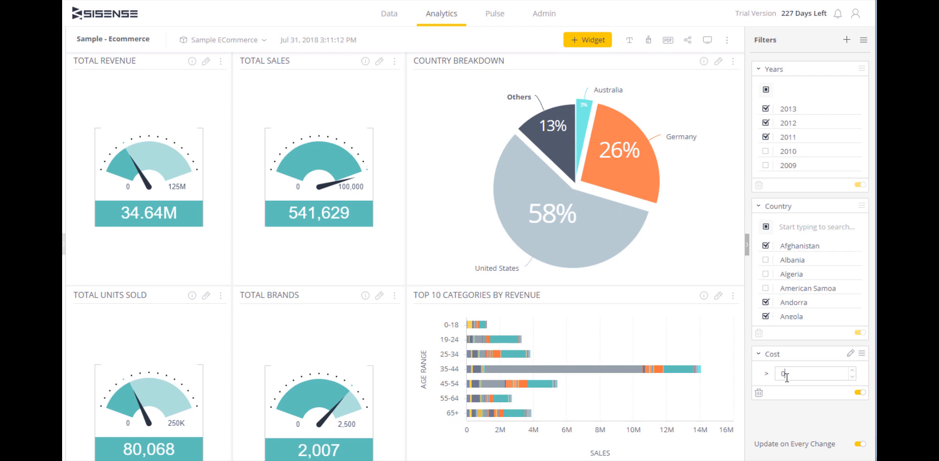
Step: Require item cost greater than 20 in the Cost filter, dropping revenue to 34.56M
type("20")
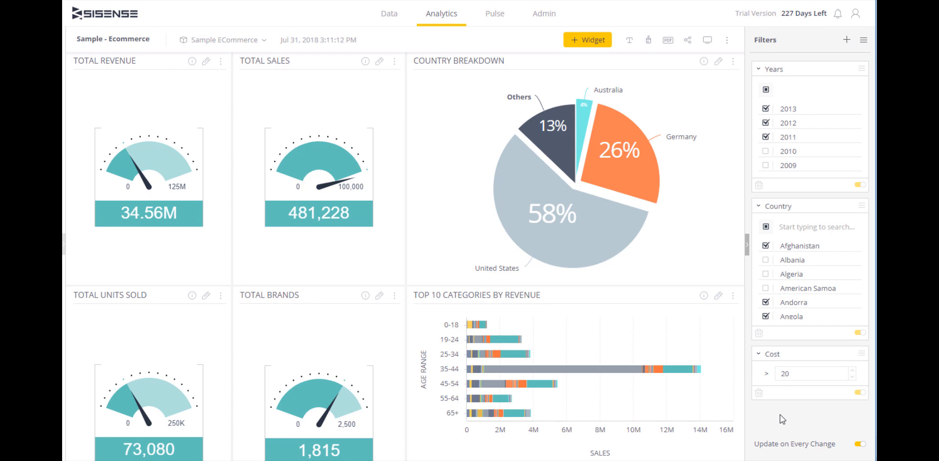
mouse_move(667, 39)
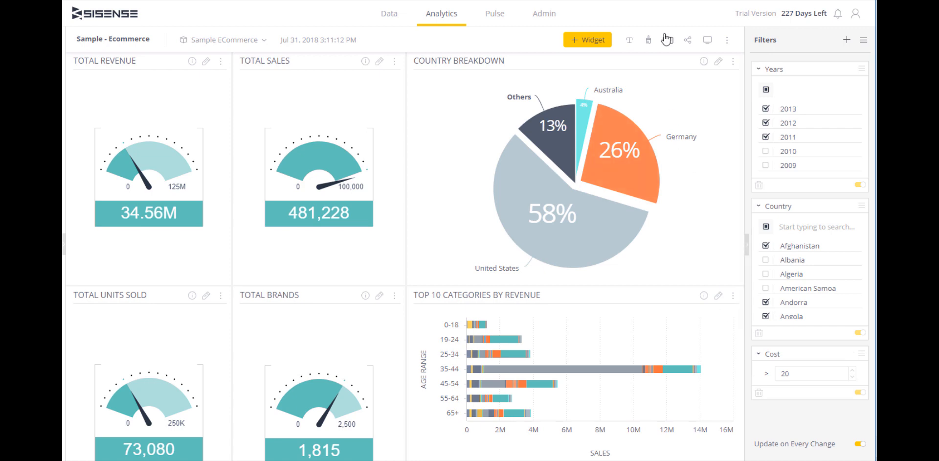
Step: Bring up the PDF Report Settings preview showing the dashboard with its year, country and cost filter header
left_click(666, 39)
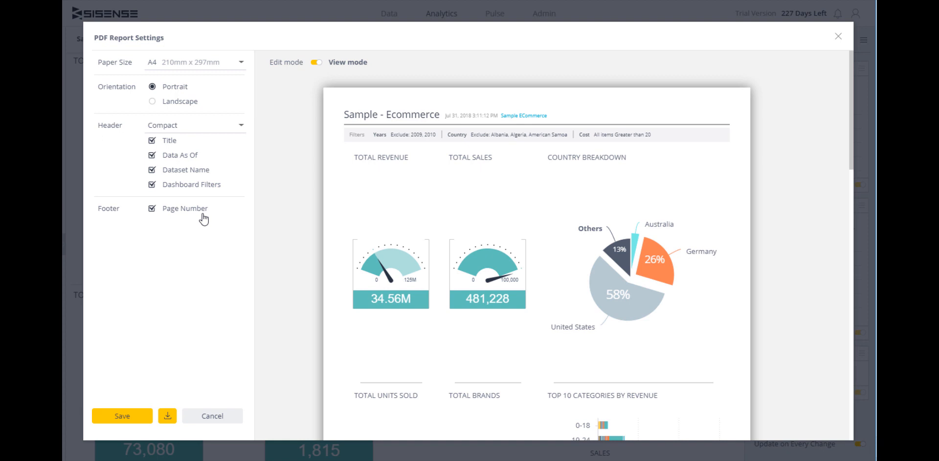
mouse_move(284, 63)
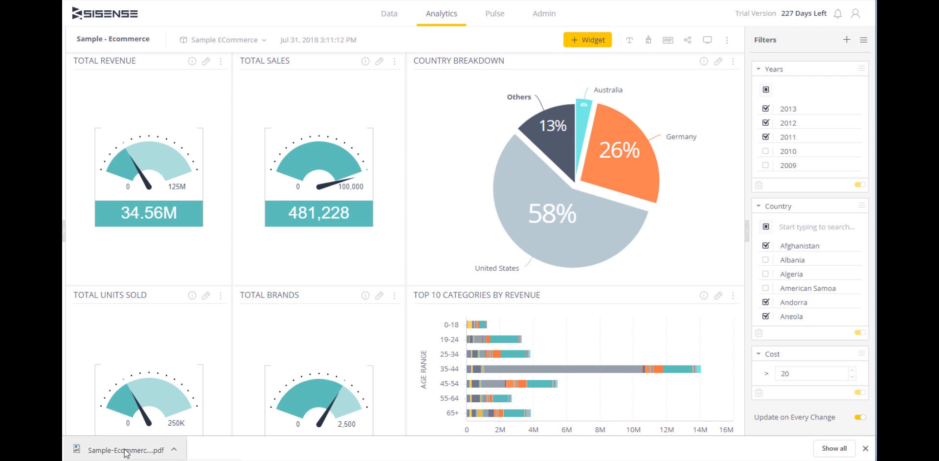
Step: View the downloaded Sample-Ecommerce PDF report of the filtered dashboard in Chrome's PDF viewer
left_click(127, 449)
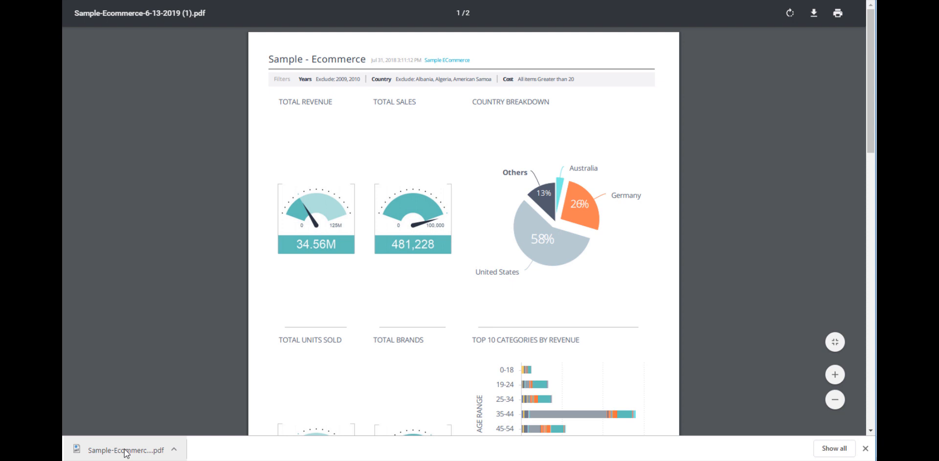